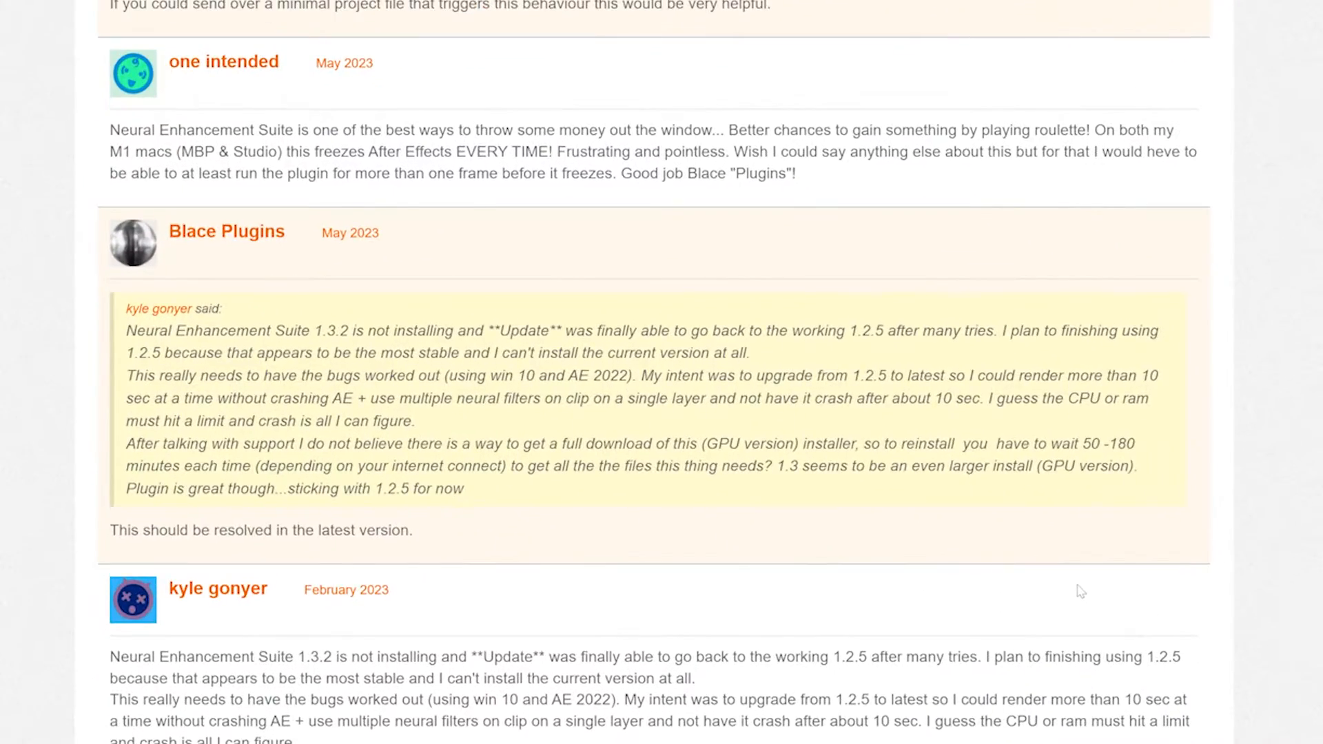
Step: Set Mask Prompter's Edge Enhancement to Small while keeping Output Mode On Transparent
scroll("down", 3)
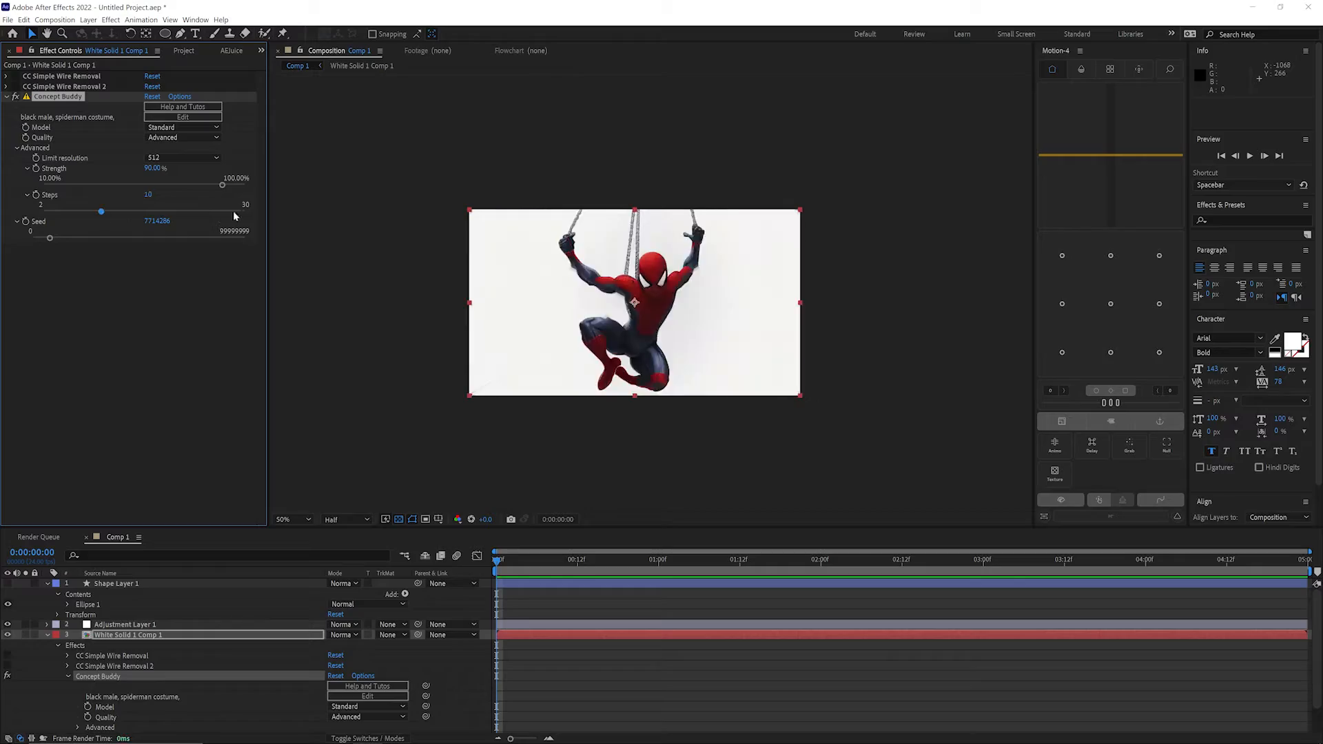
left_click(183, 116)
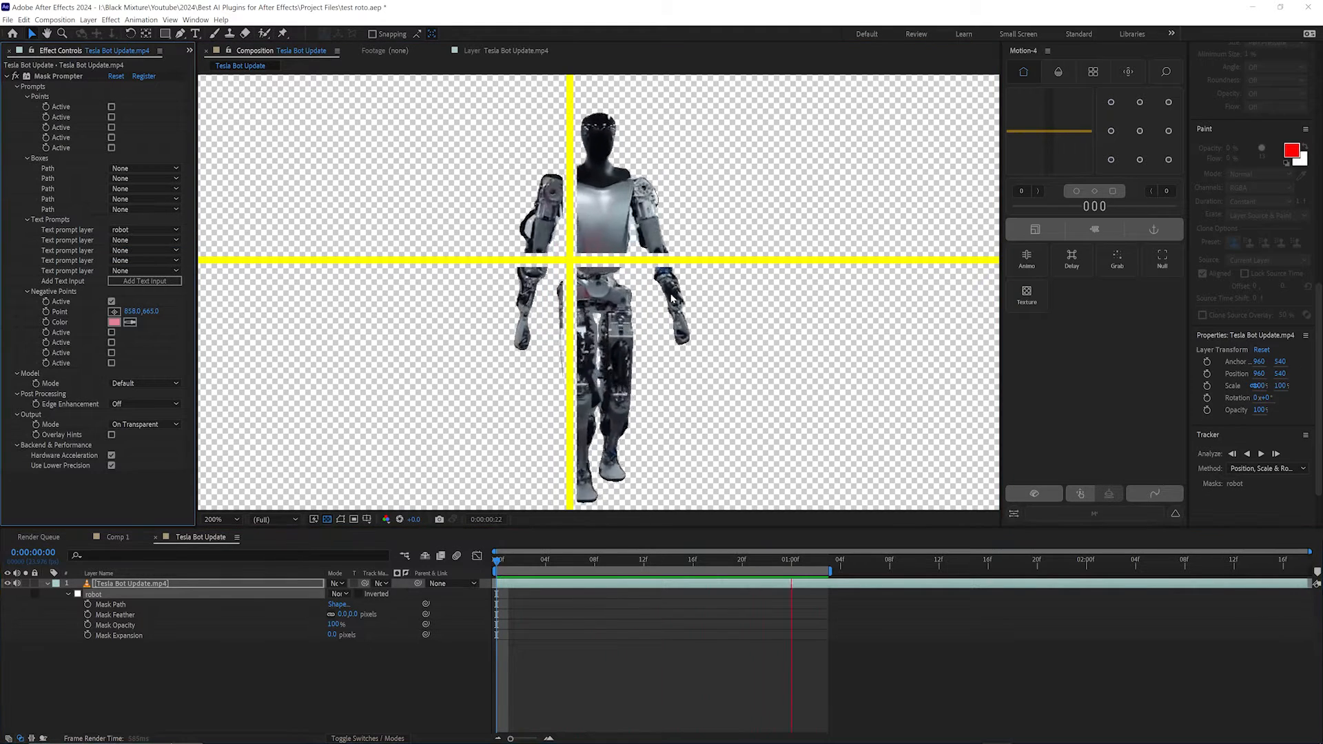
left_click(143, 404)
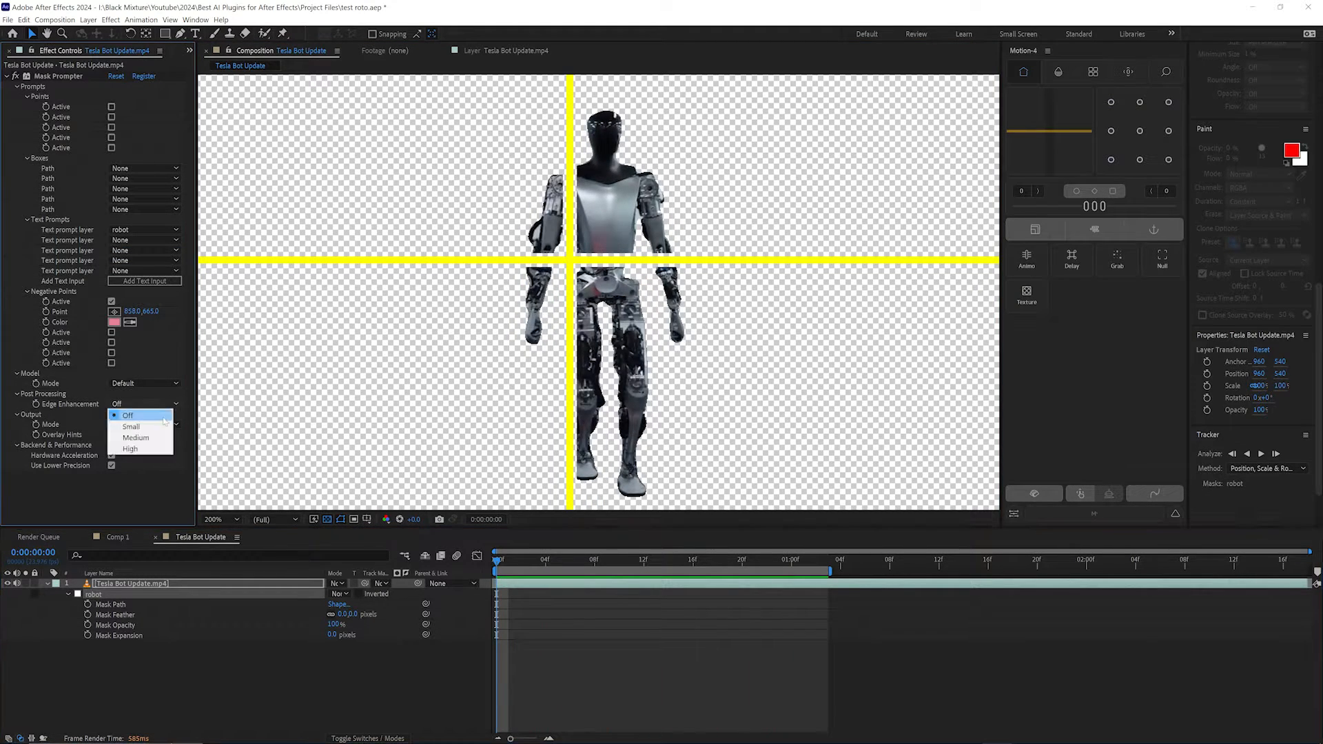
left_click(131, 426)
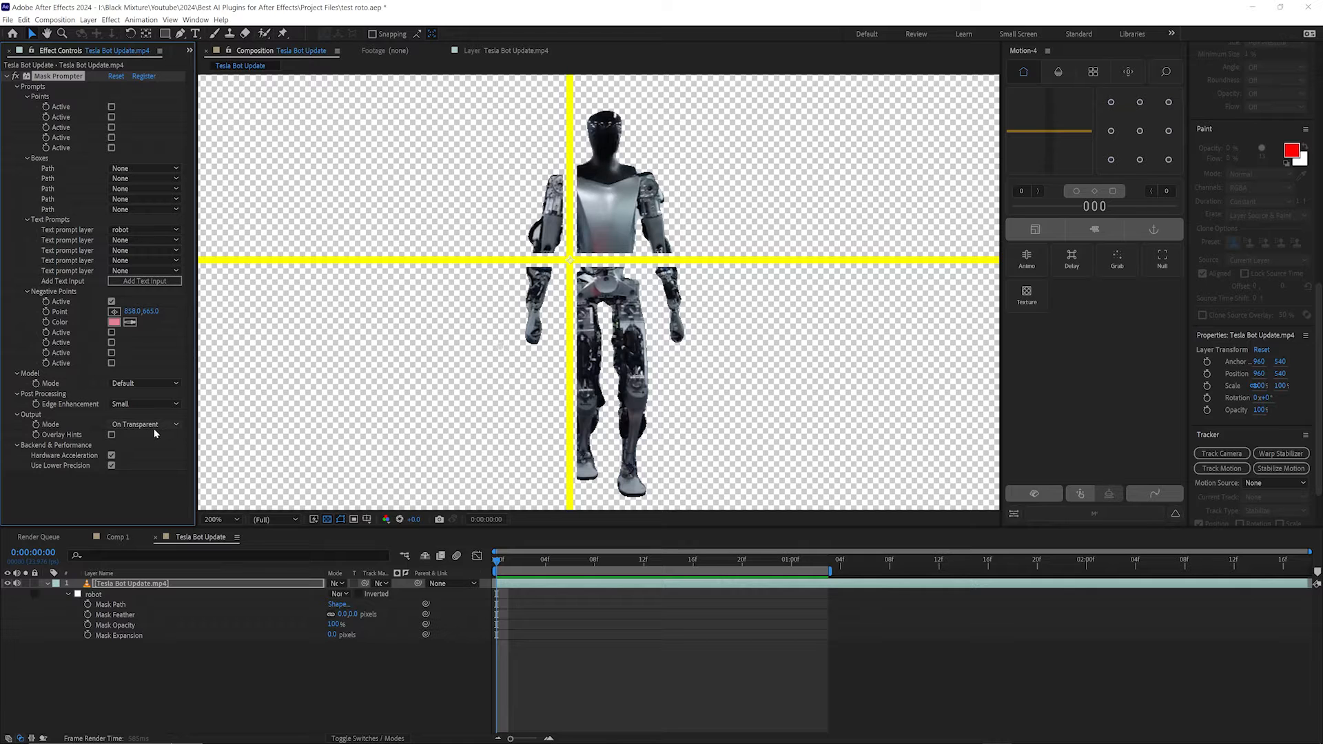
left_click(142, 383)
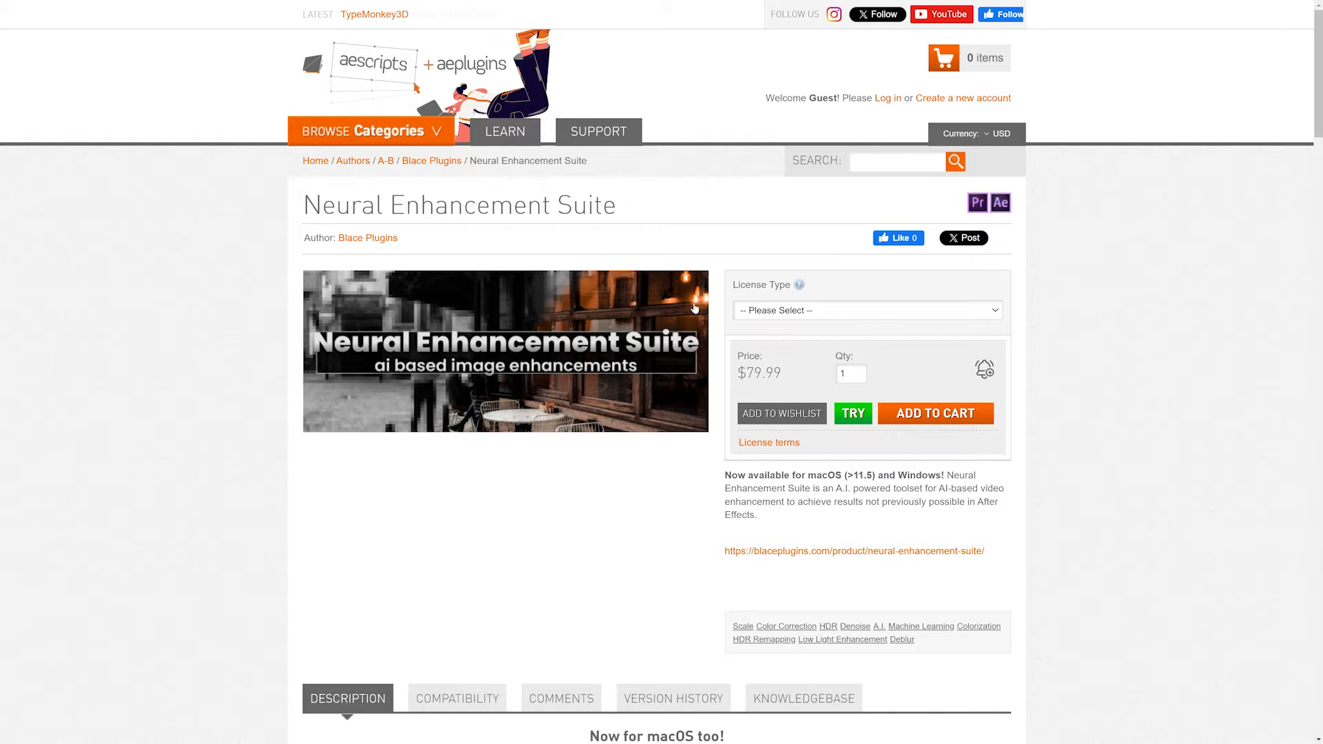
left_click_drag(306, 205, 486, 205)
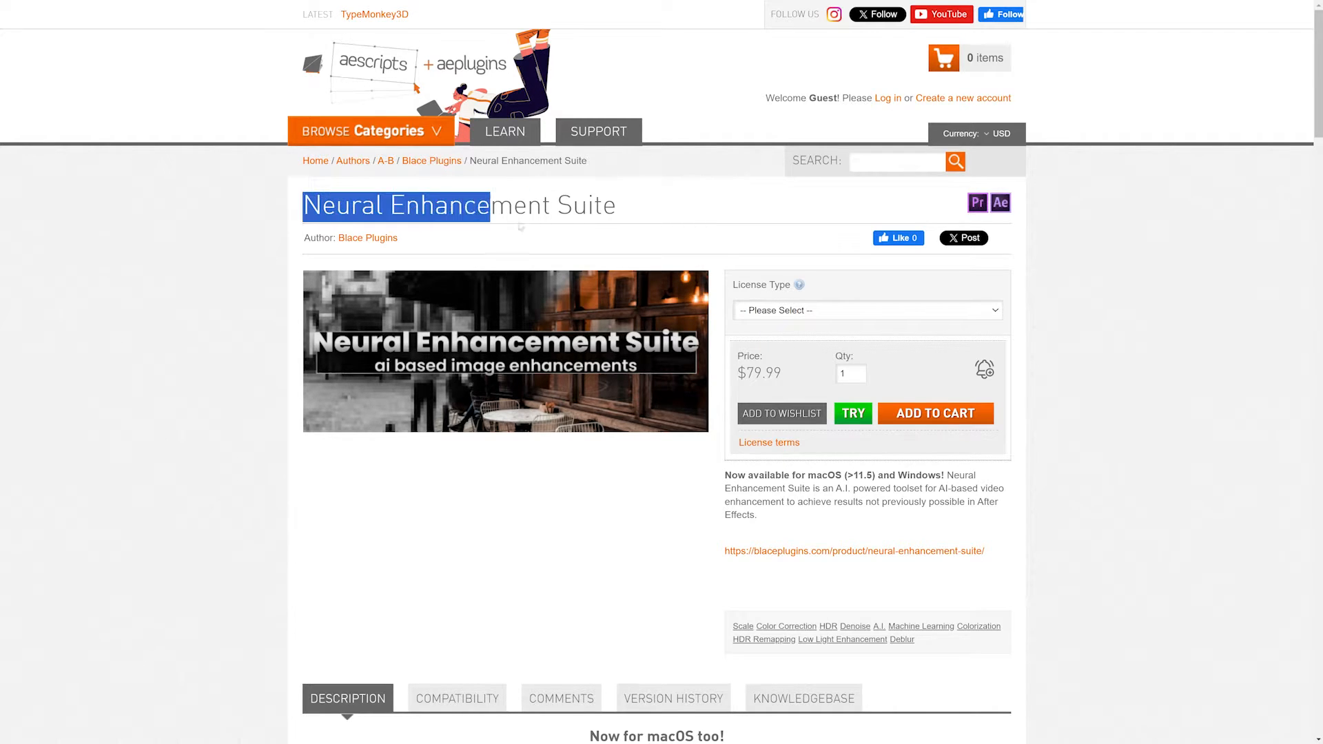
scroll("down", 3)
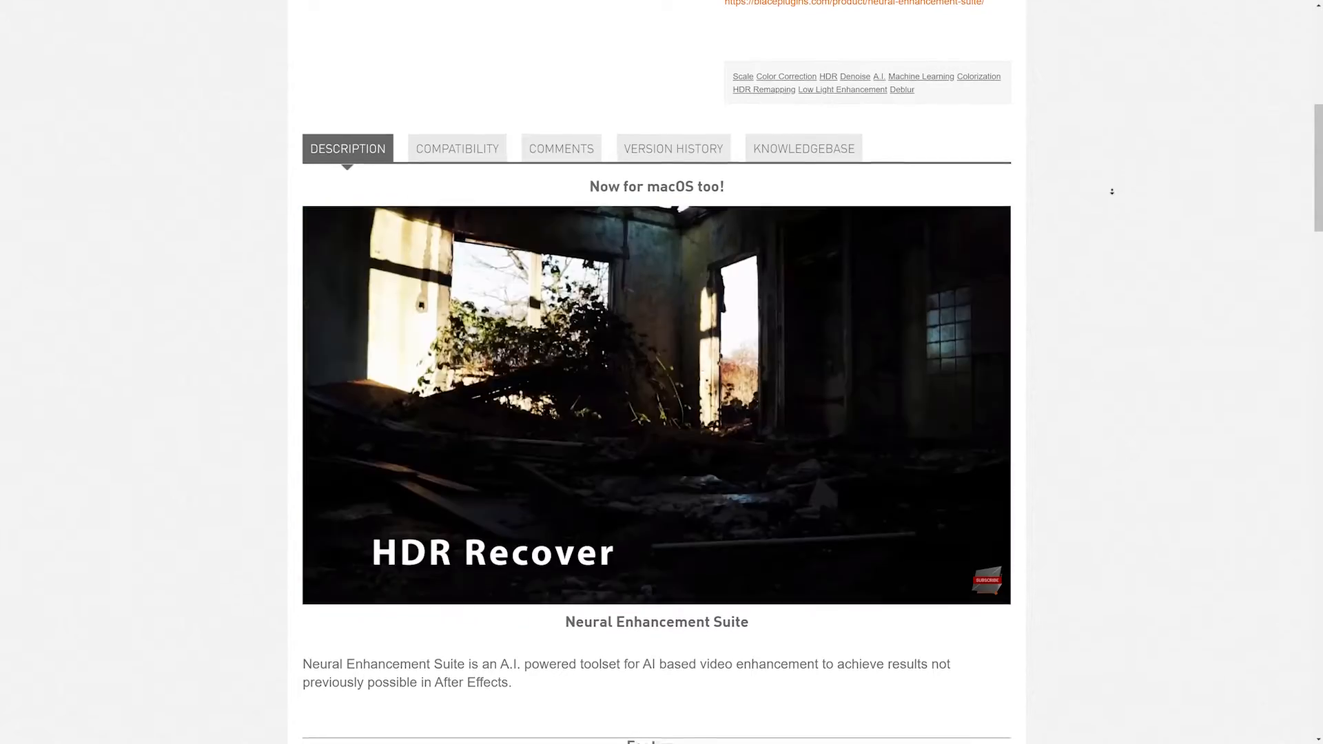
scroll("down", 3)
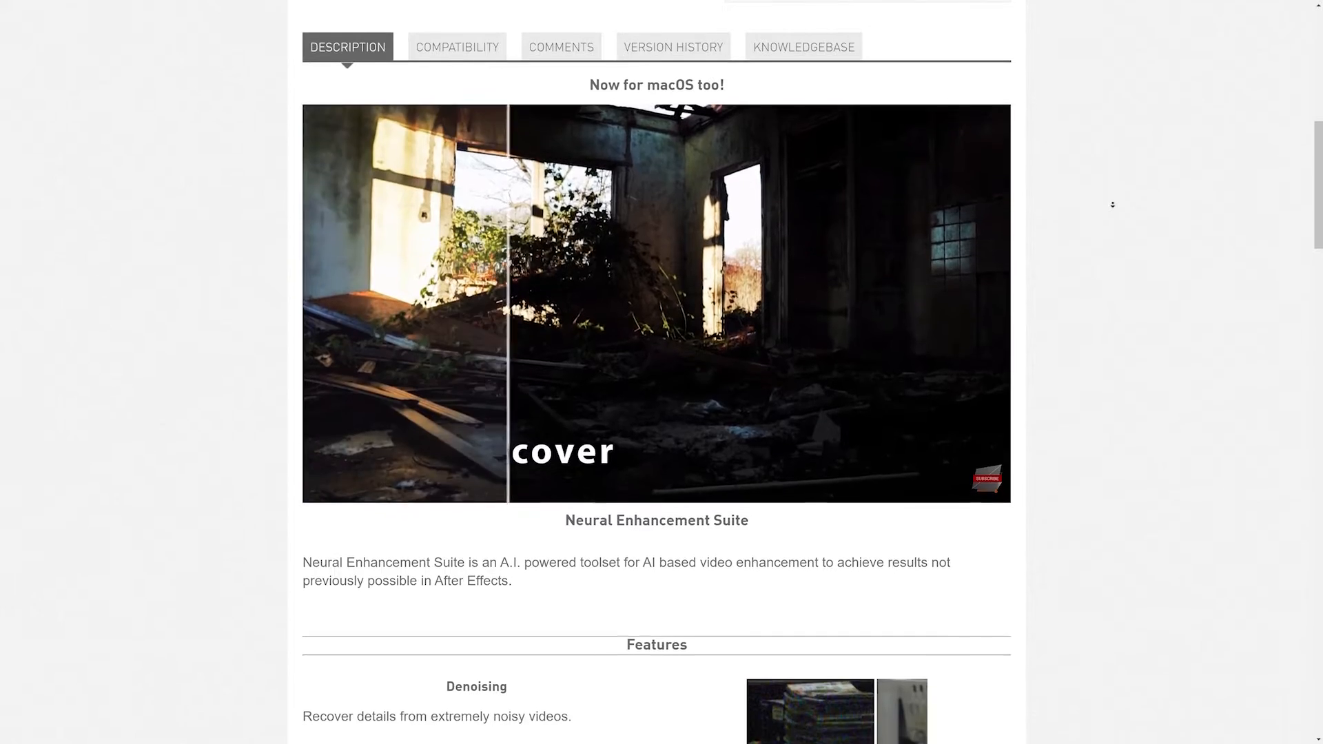
scroll("down", 3)
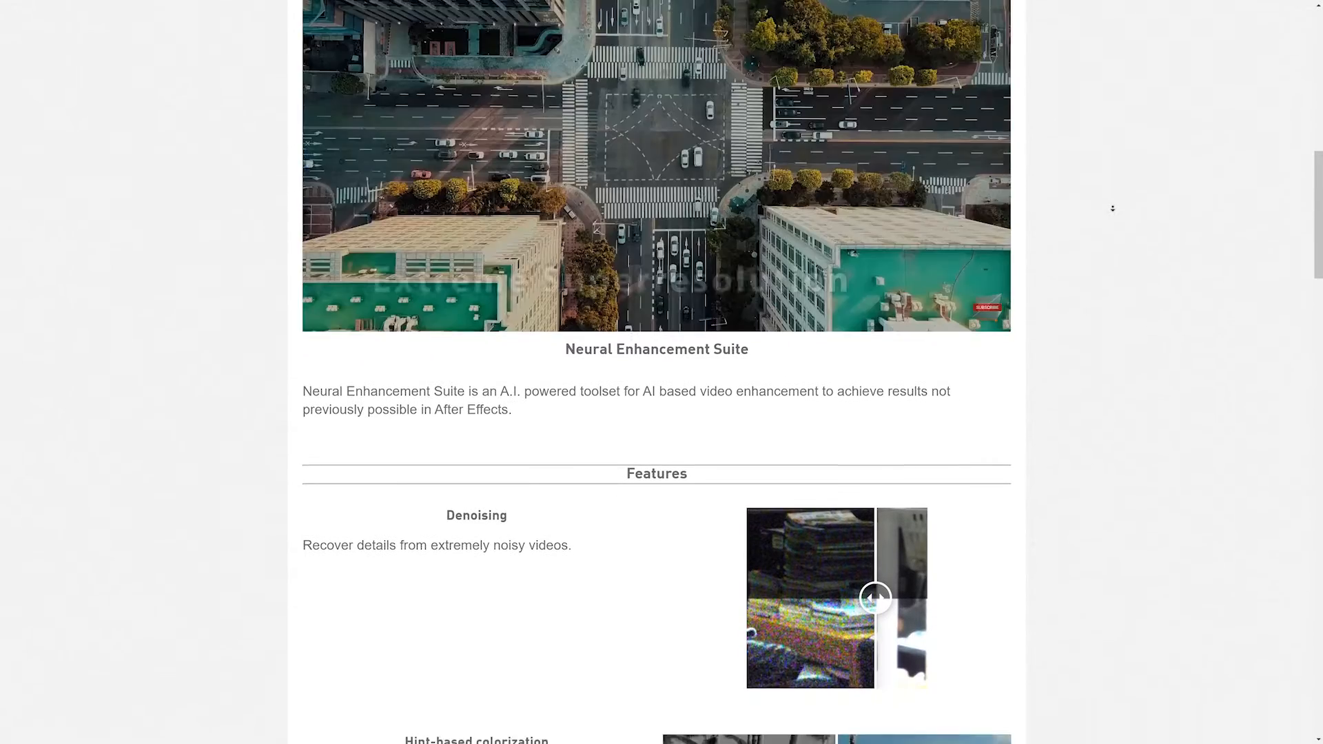
scroll("down", 3)
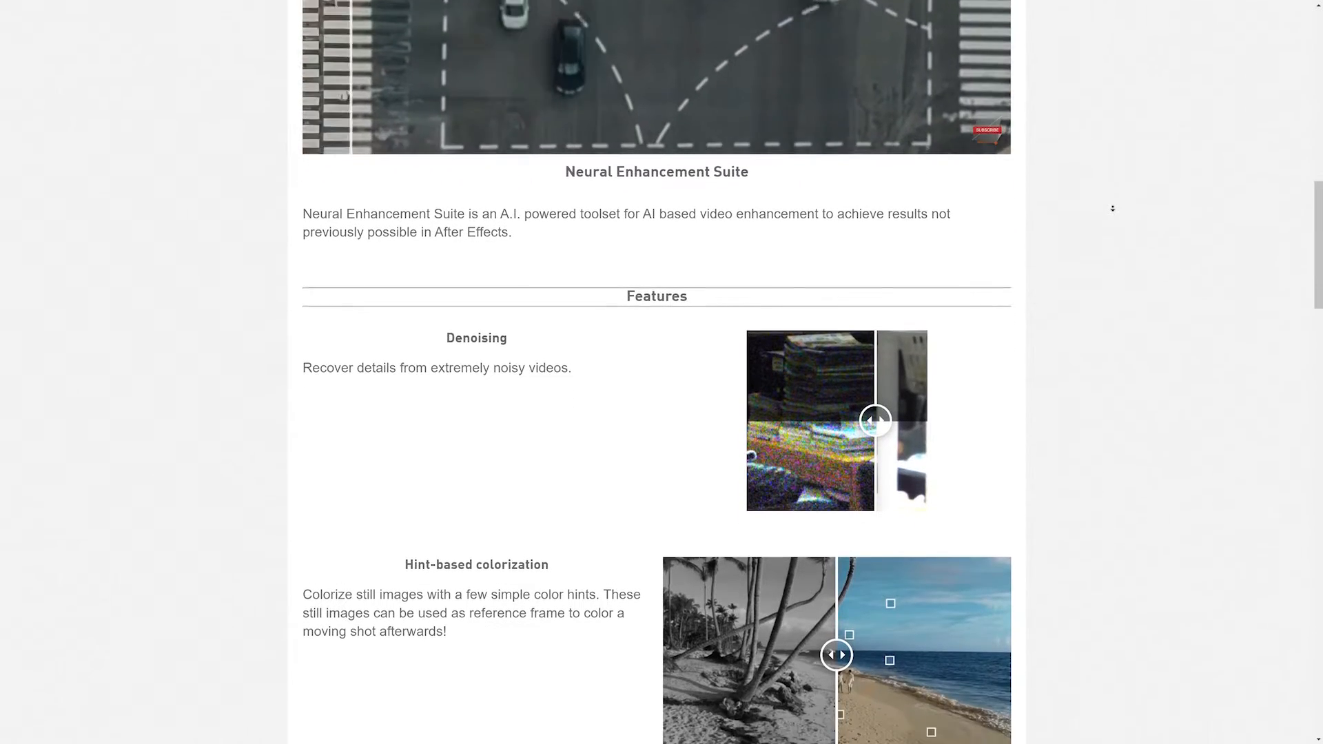
scroll("down", 3)
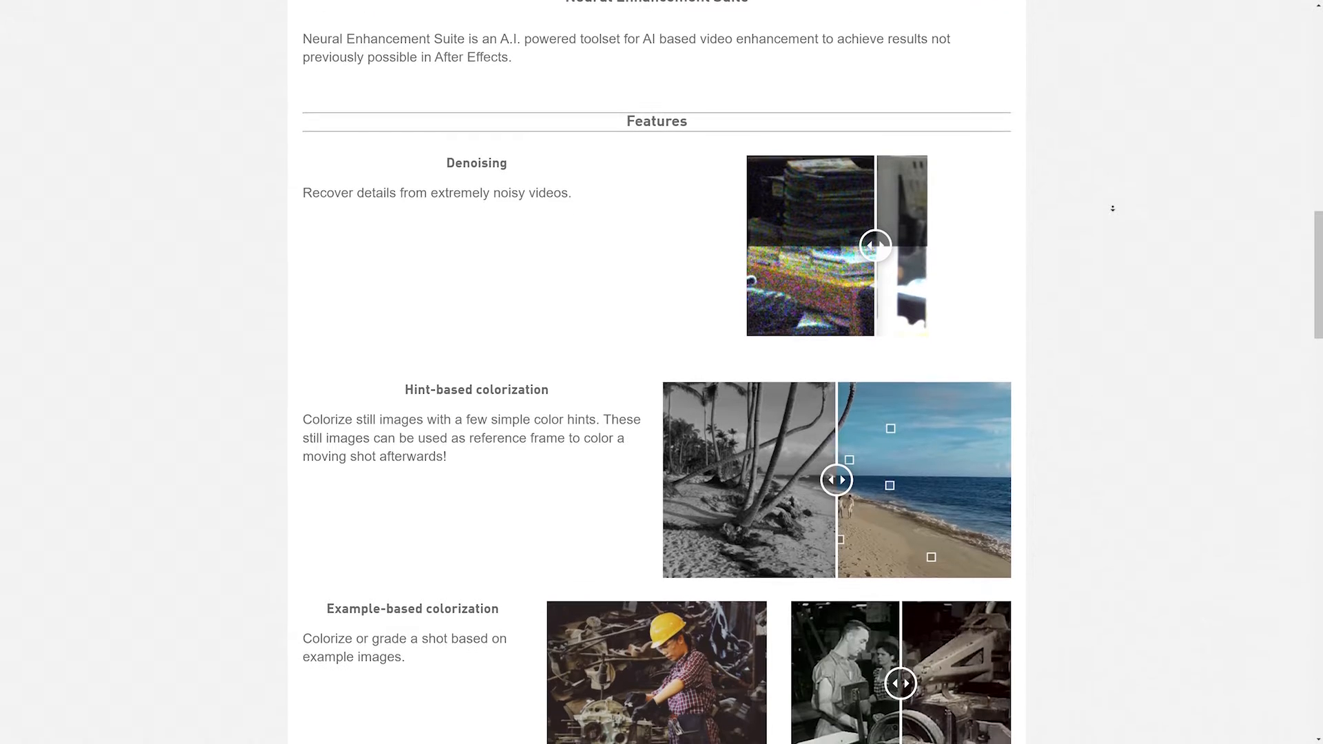
scroll("down", 3)
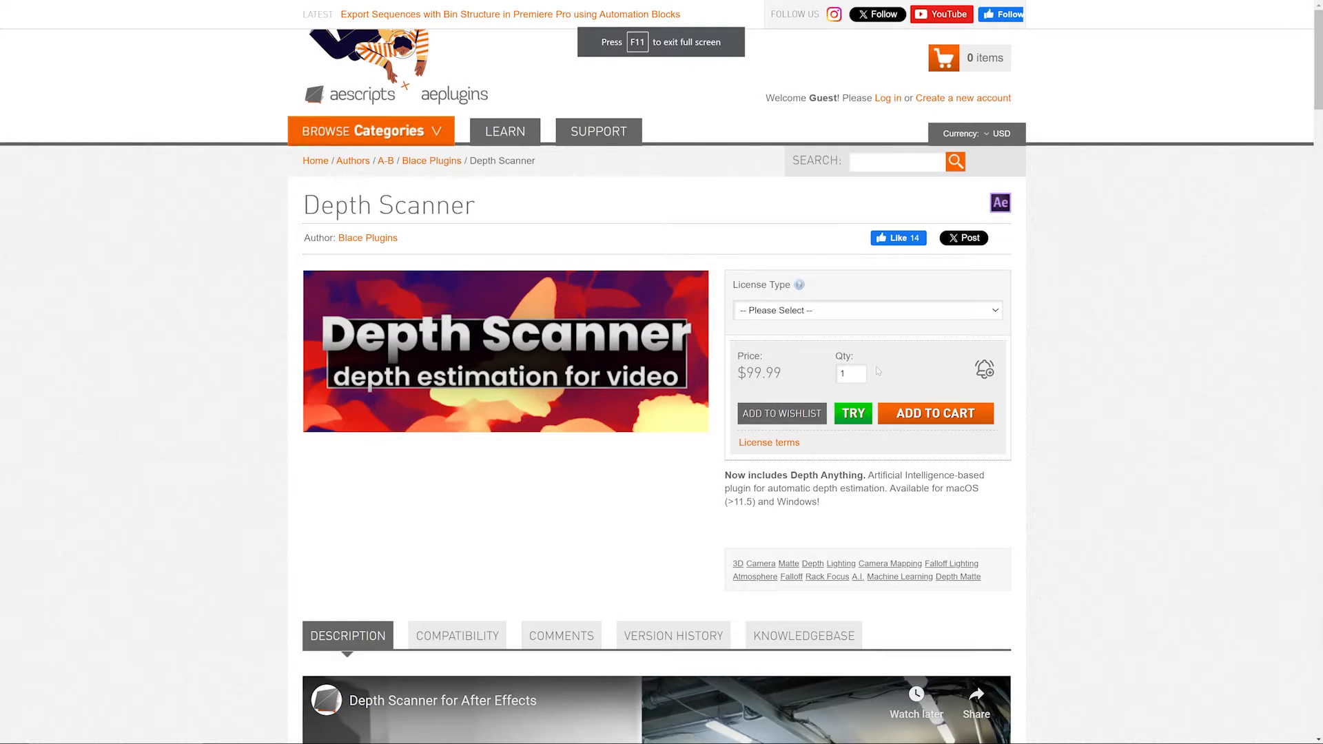
mouse_move(1133, 226)
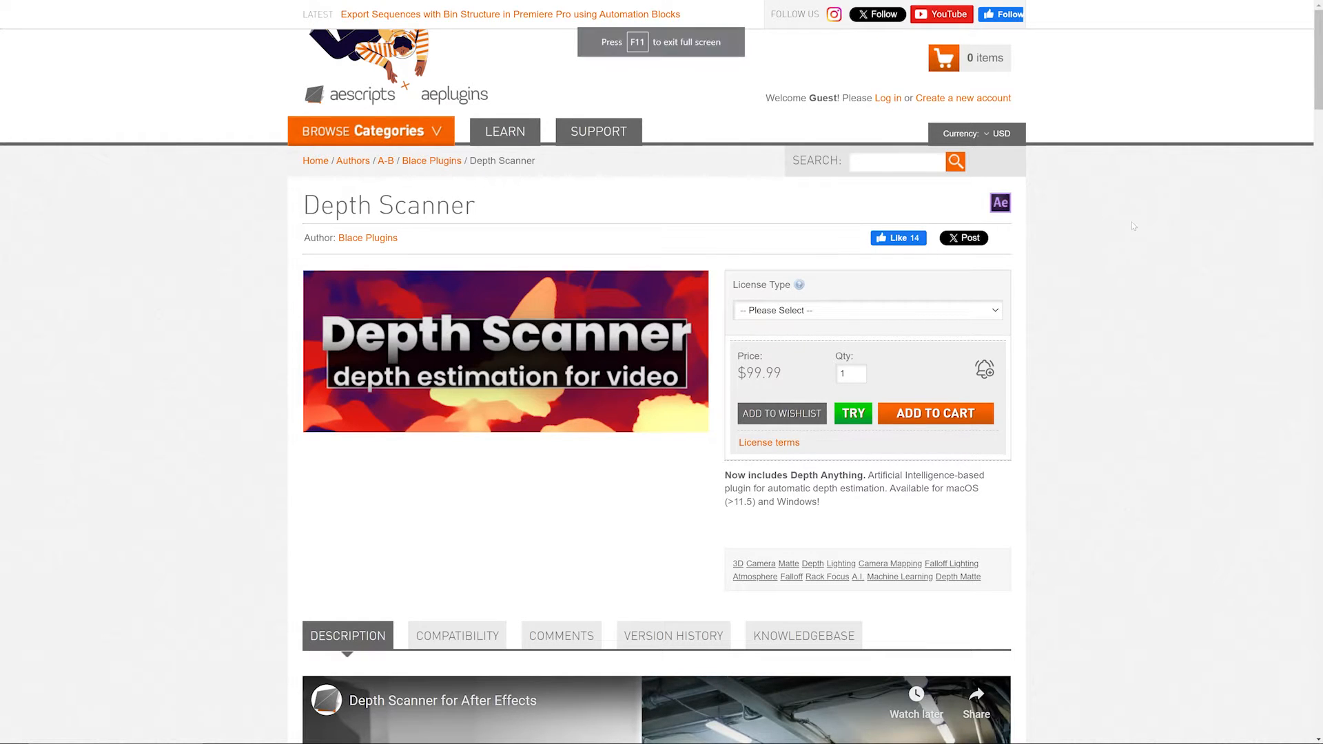
scroll("down", 3)
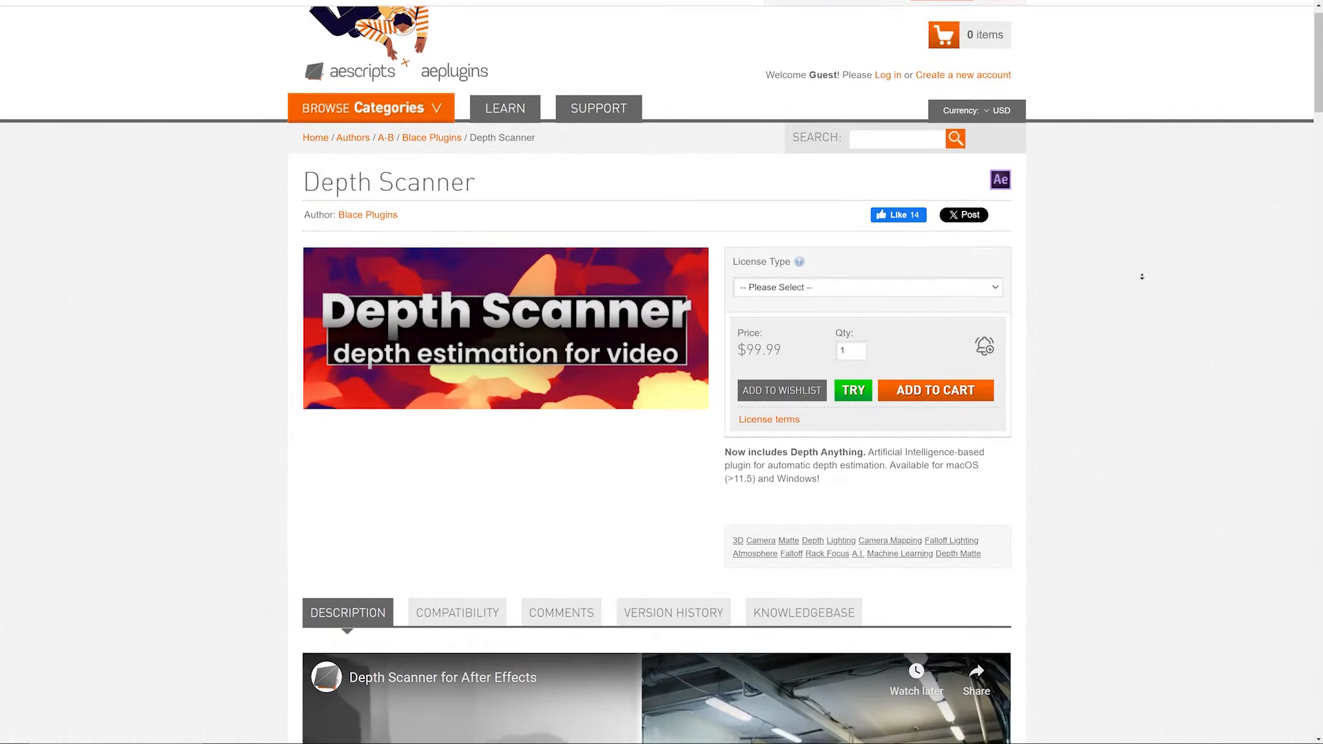
scroll("down", 3)
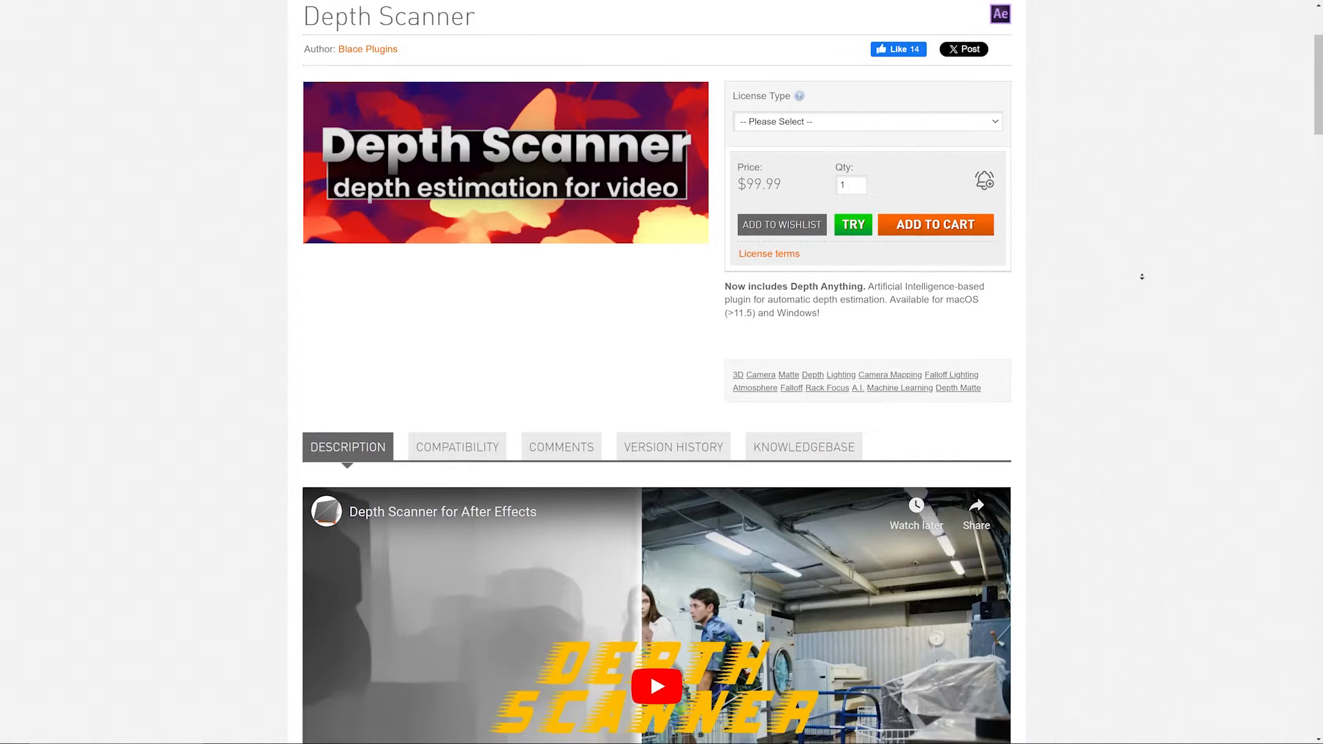
scroll("down", 3)
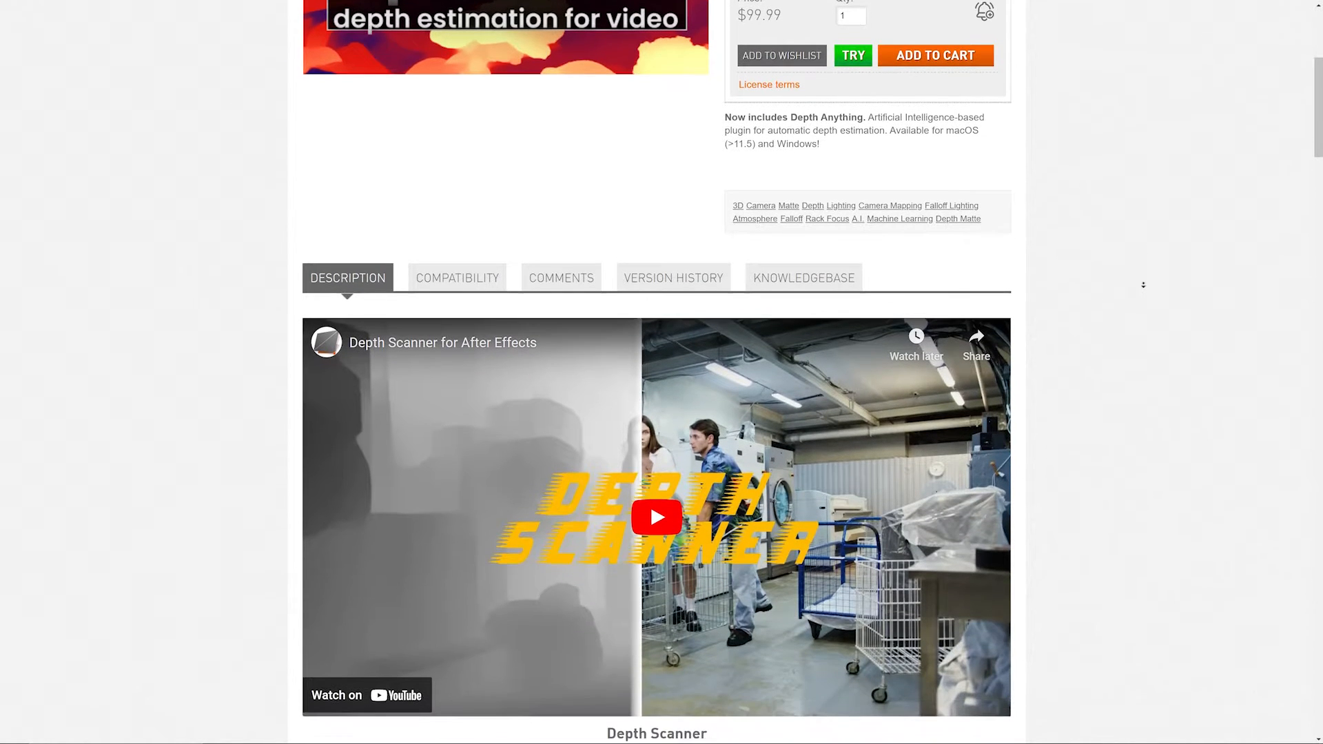
scroll("down", 3)
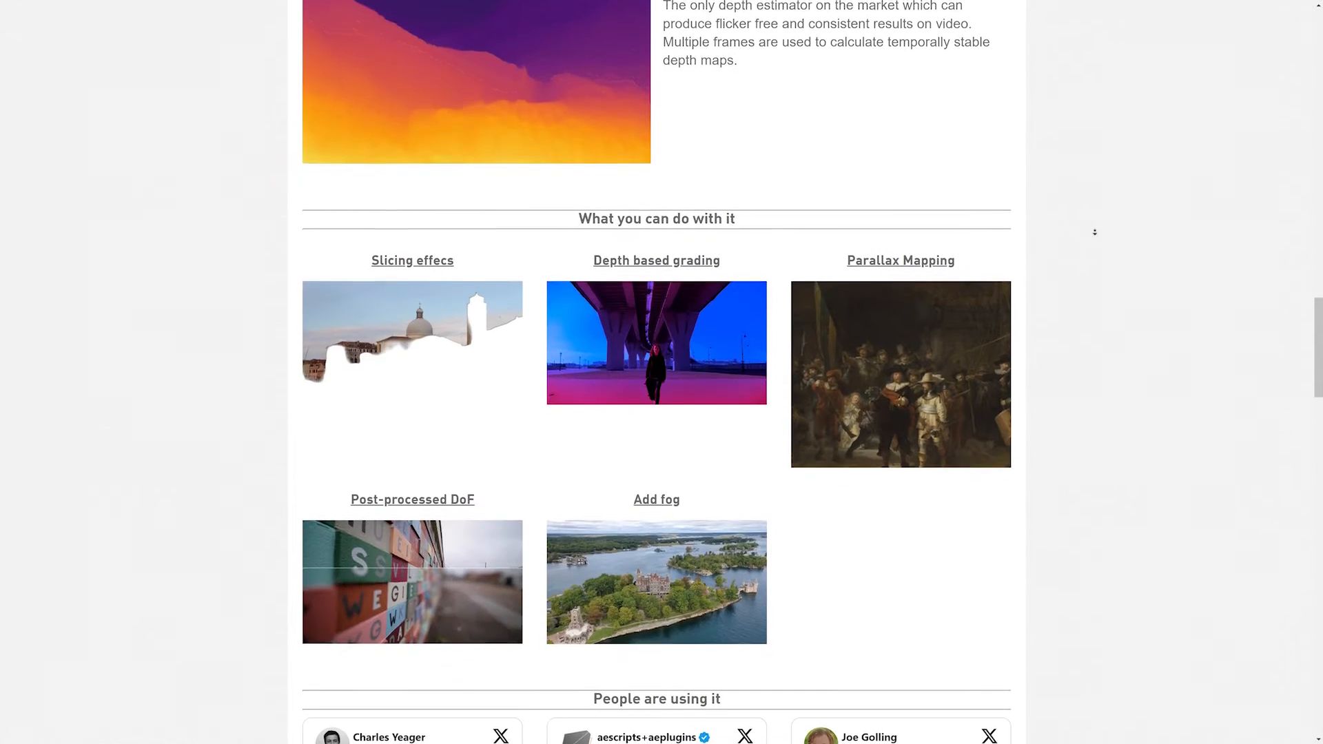
scroll("down", 3)
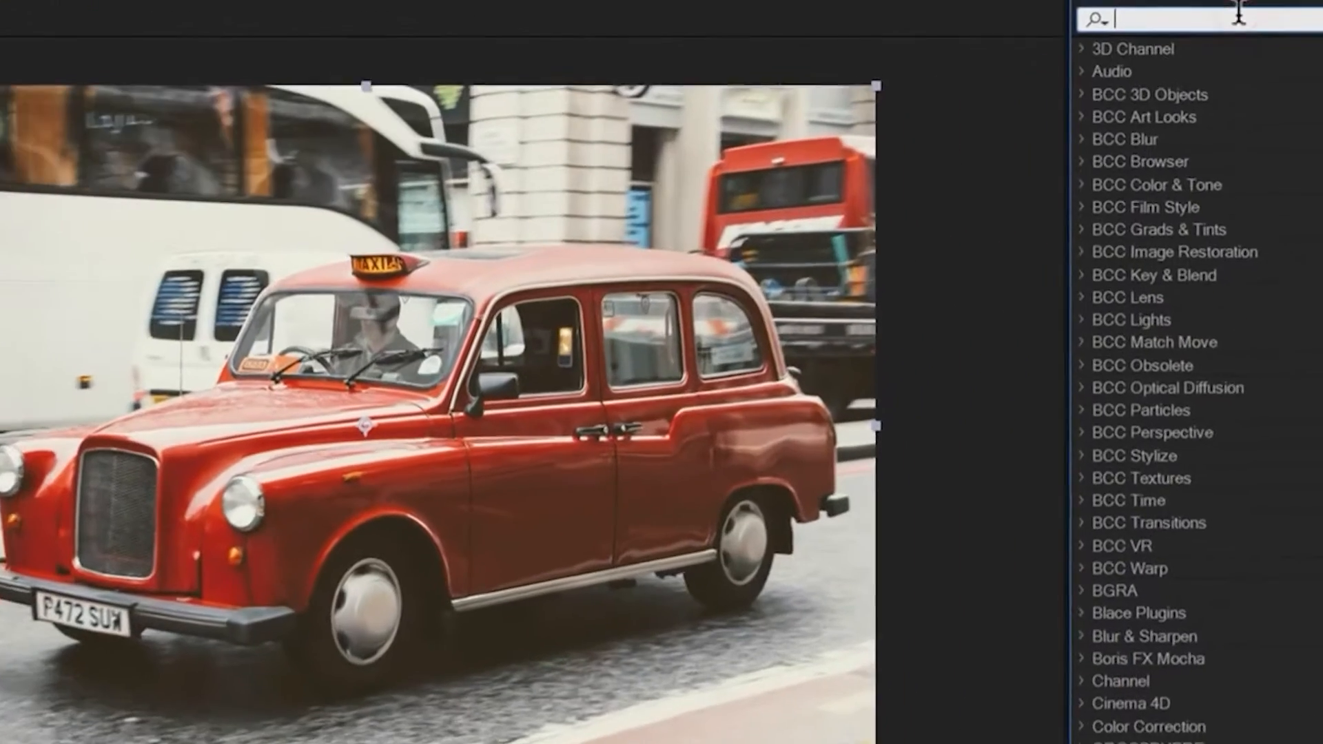
type("scann")
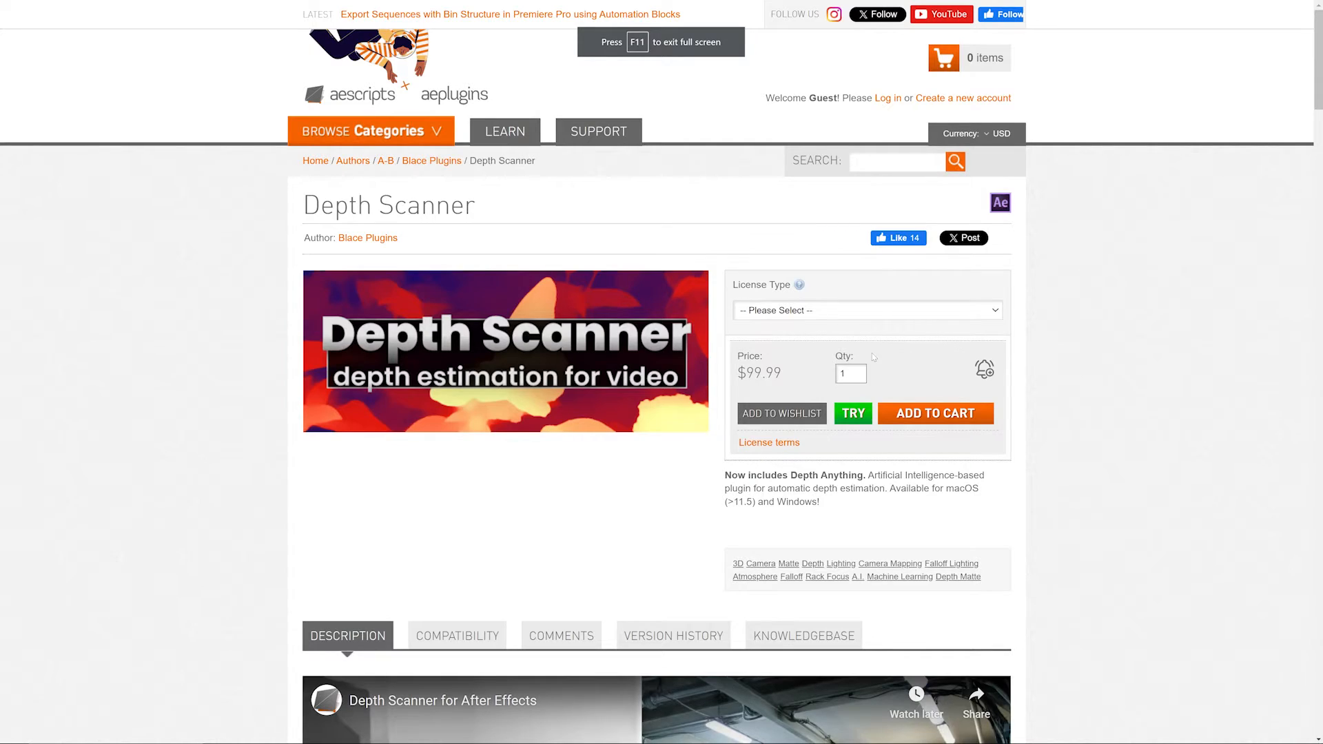
scroll("down", 3)
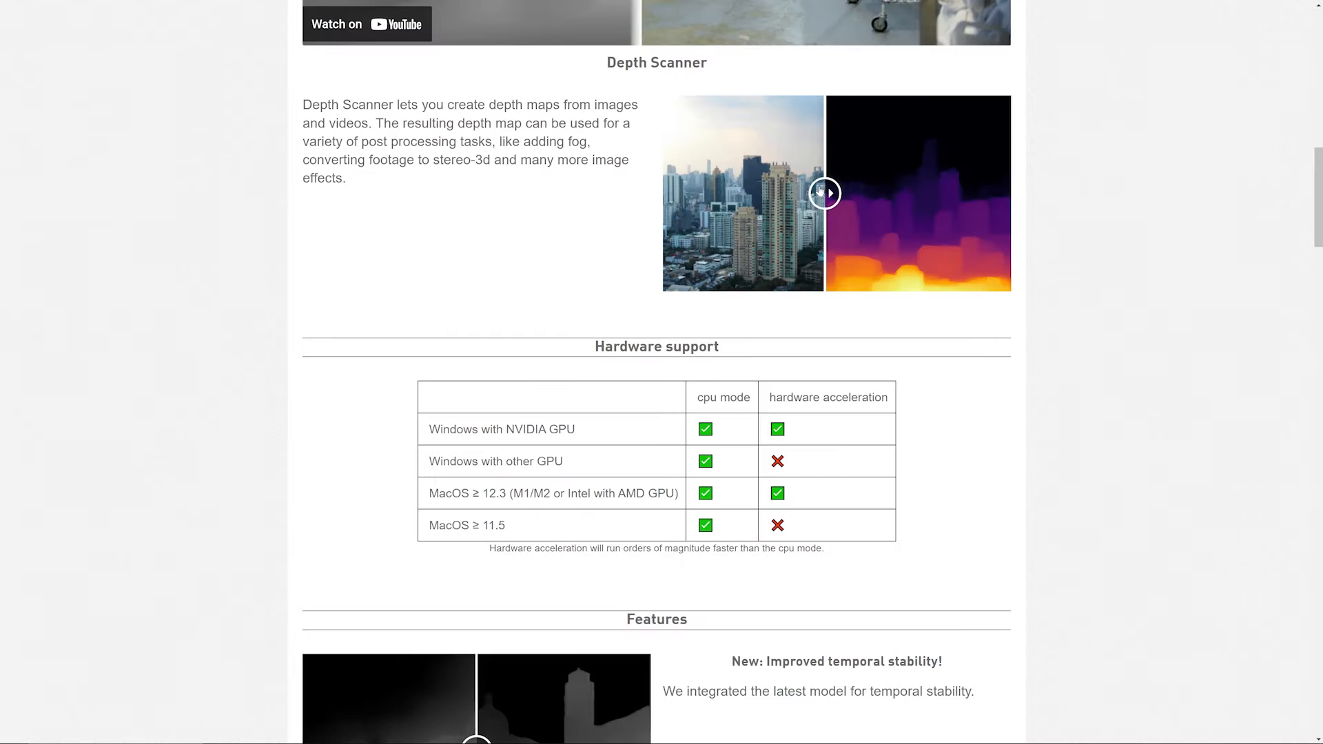
left_click_drag(823, 193, 680, 193)
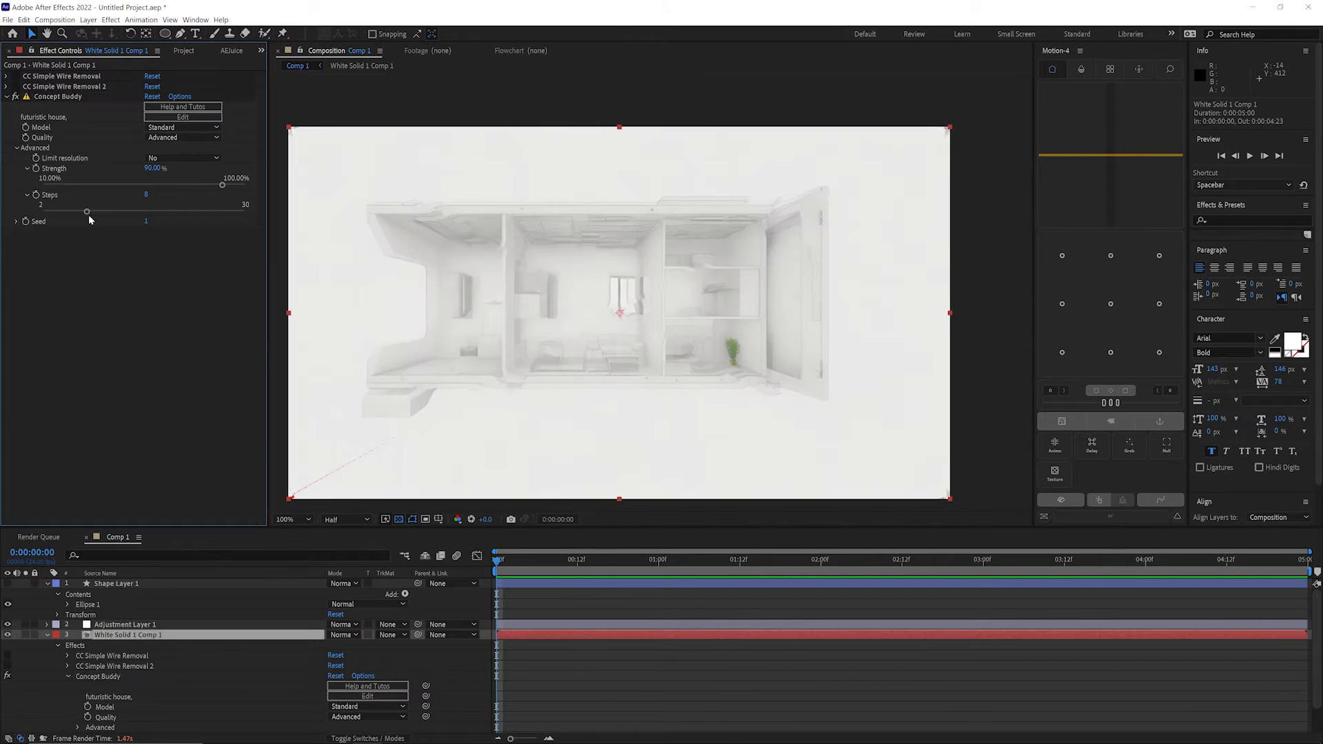
Step: Adjust Concept Buddy's Steps slider and save the revised Spider-Man prompt
left_click_drag(86, 210, 151, 210)
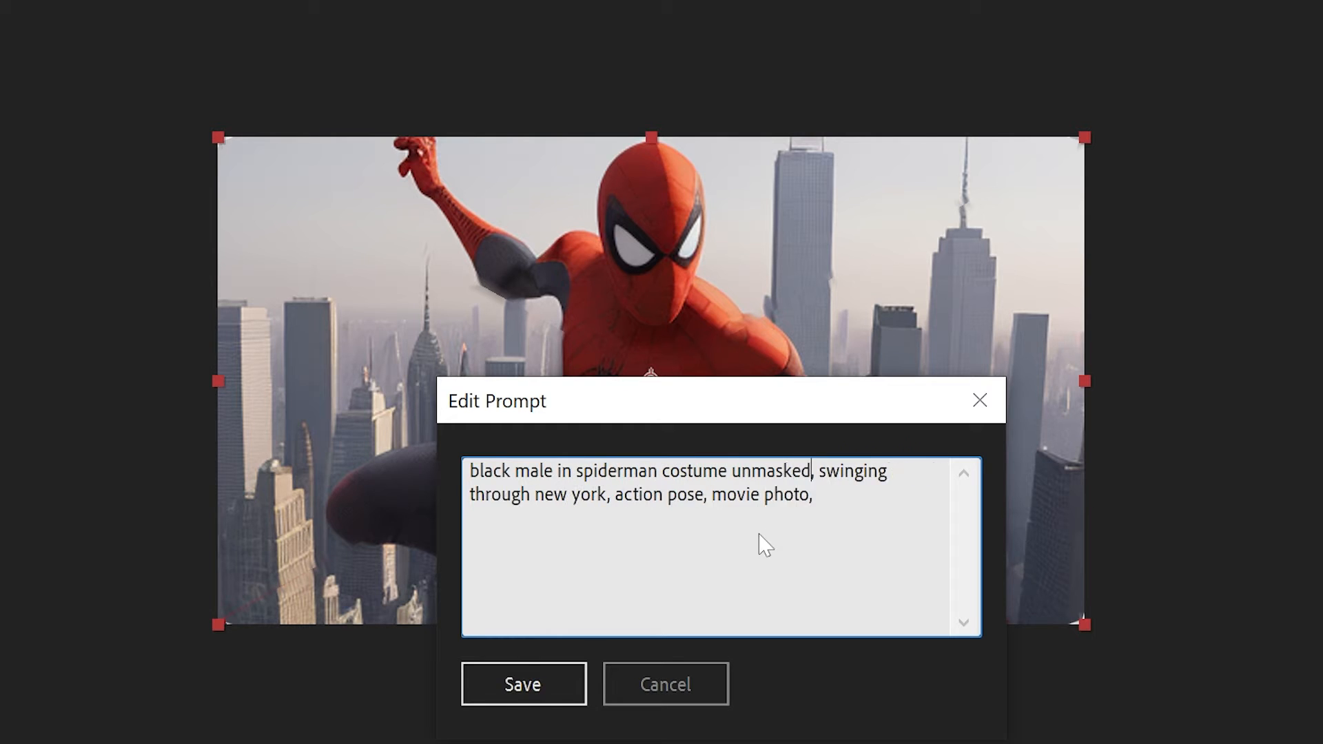
left_click(522, 684)
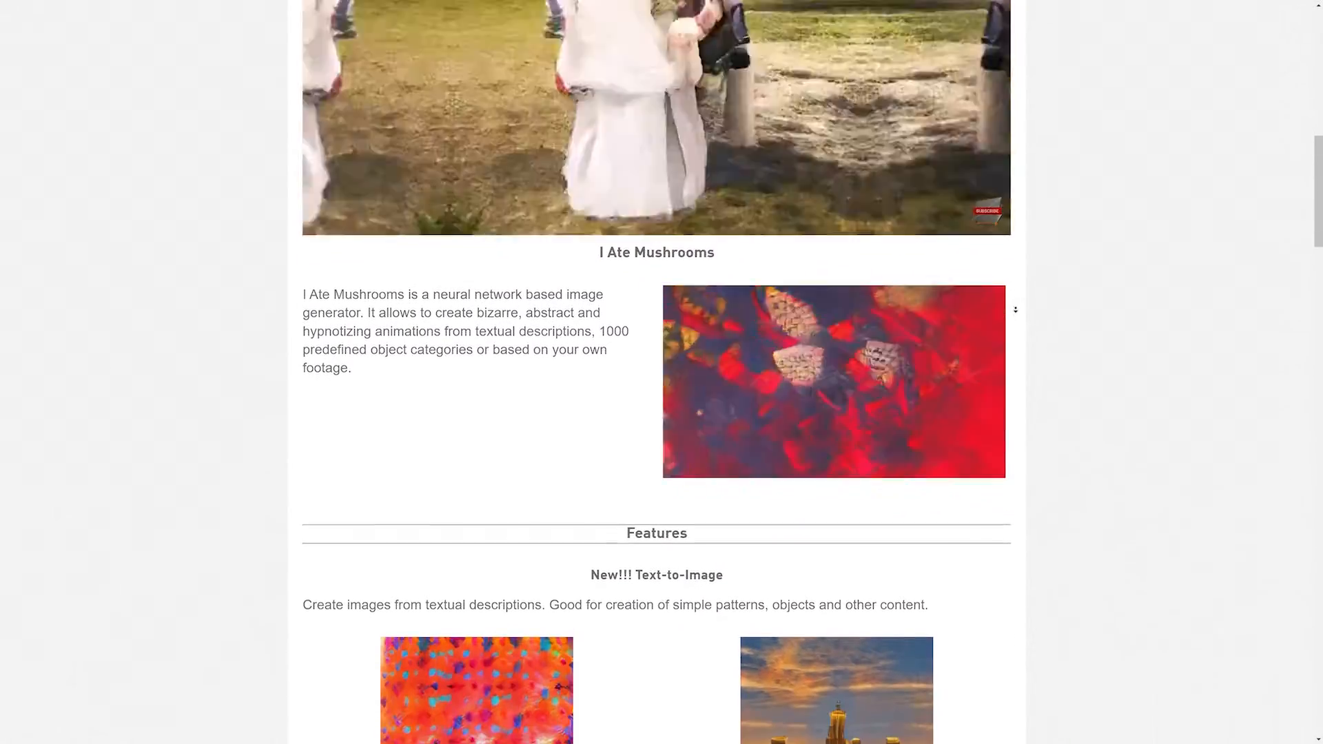
scroll("down", 3)
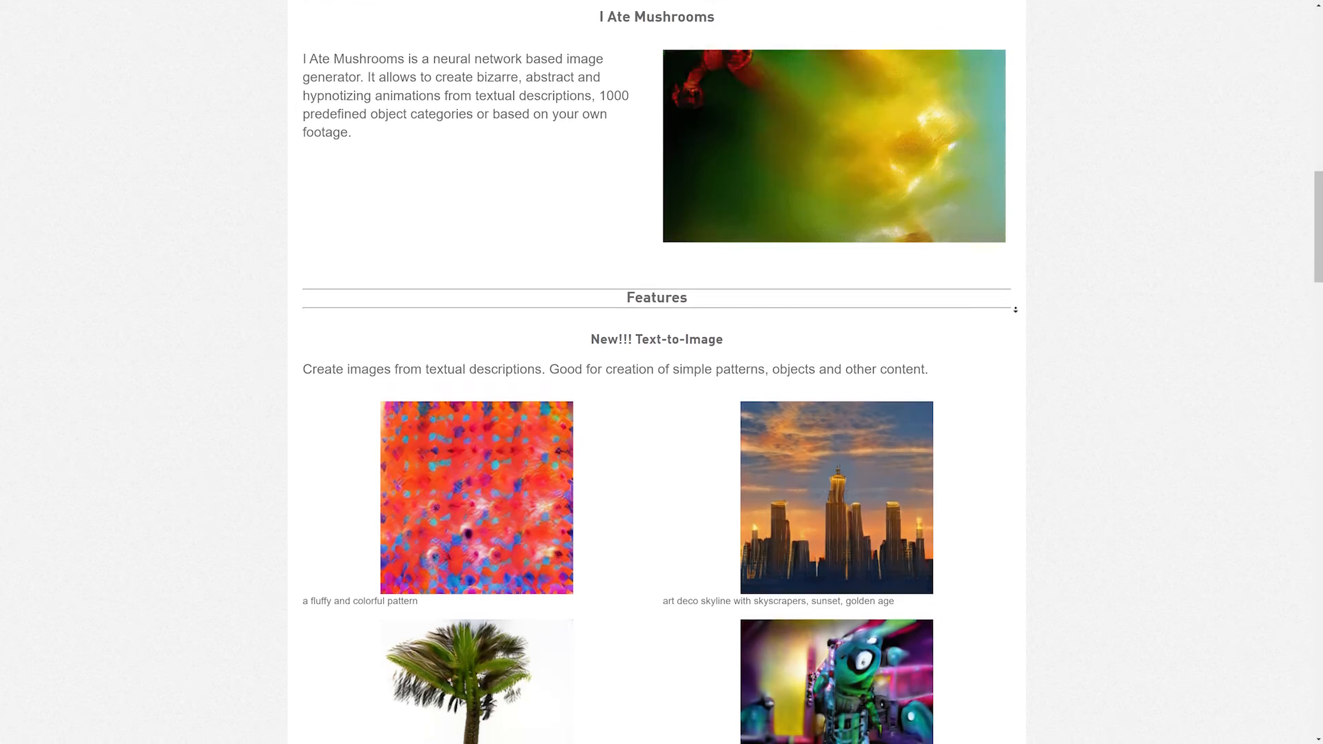
scroll("down", 3)
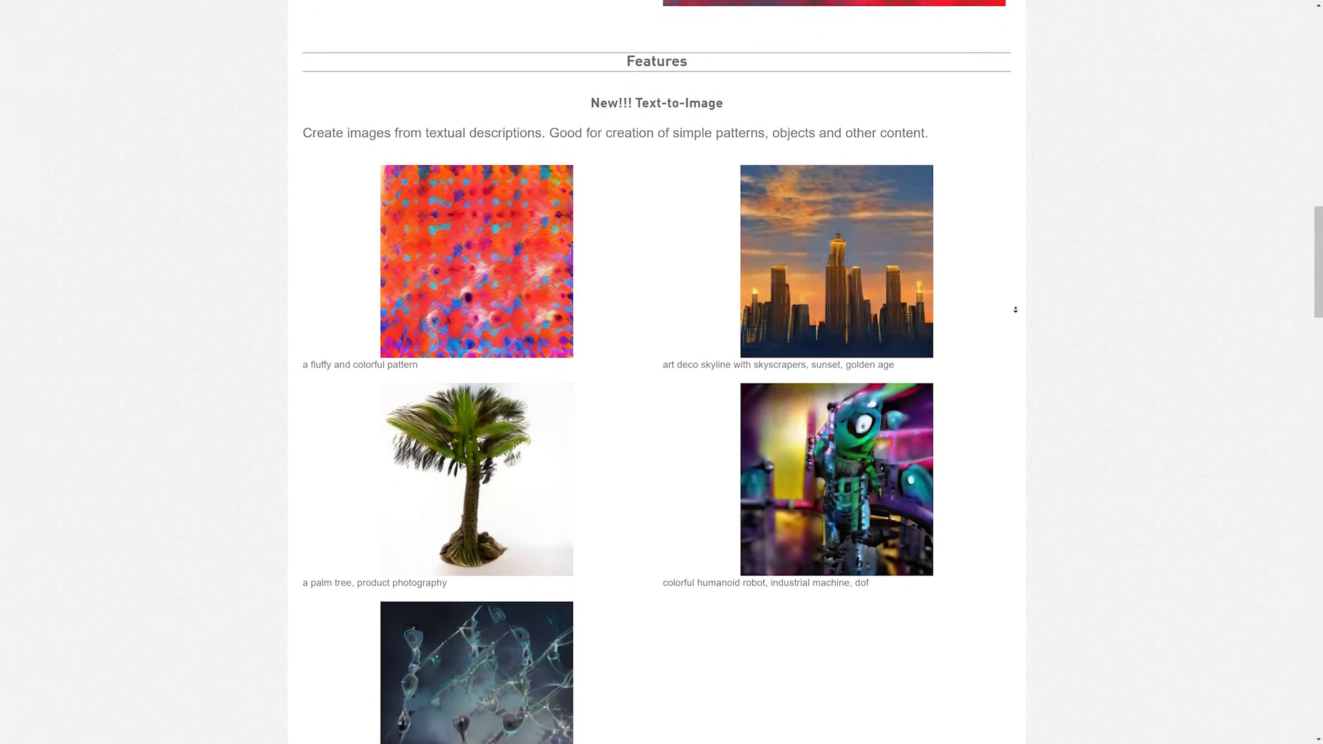
scroll("down", 3)
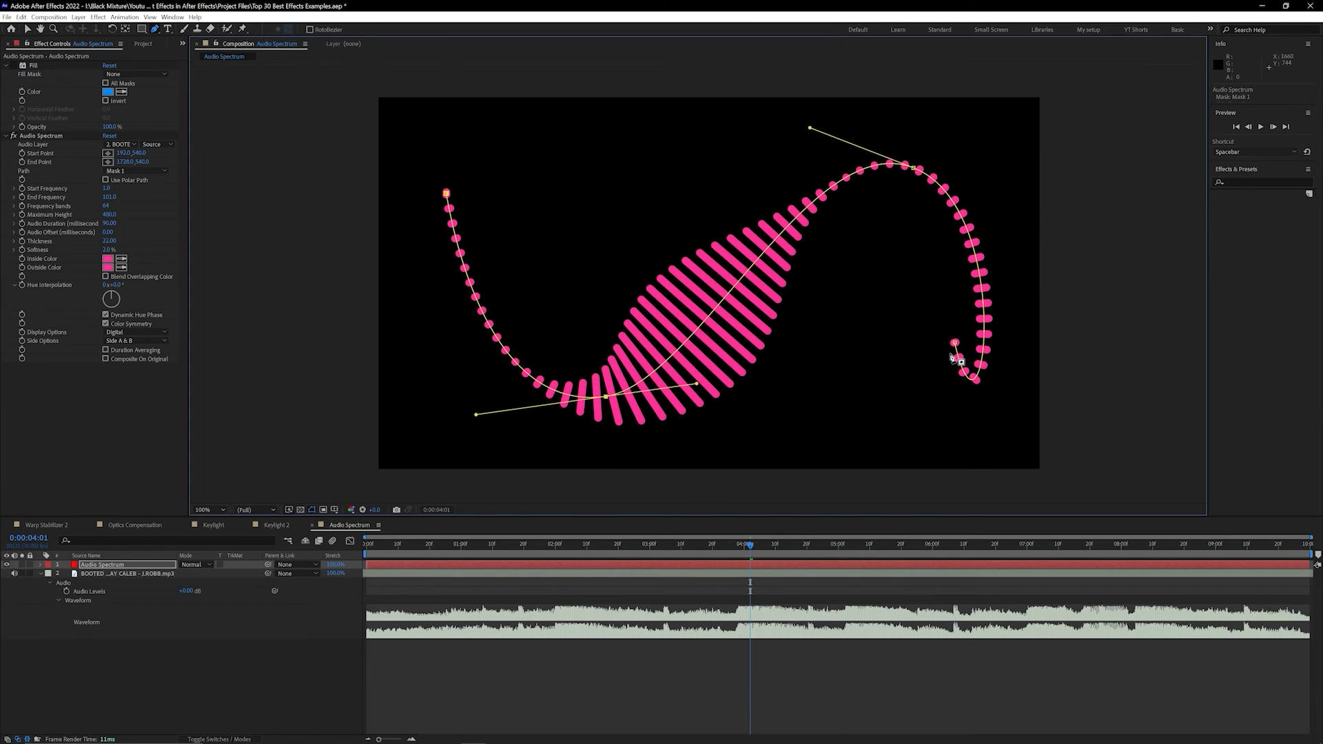
Step: Clear Audio Spectrum's Path to None and choose the music track as its Audio Layer
left_click(329, 55)
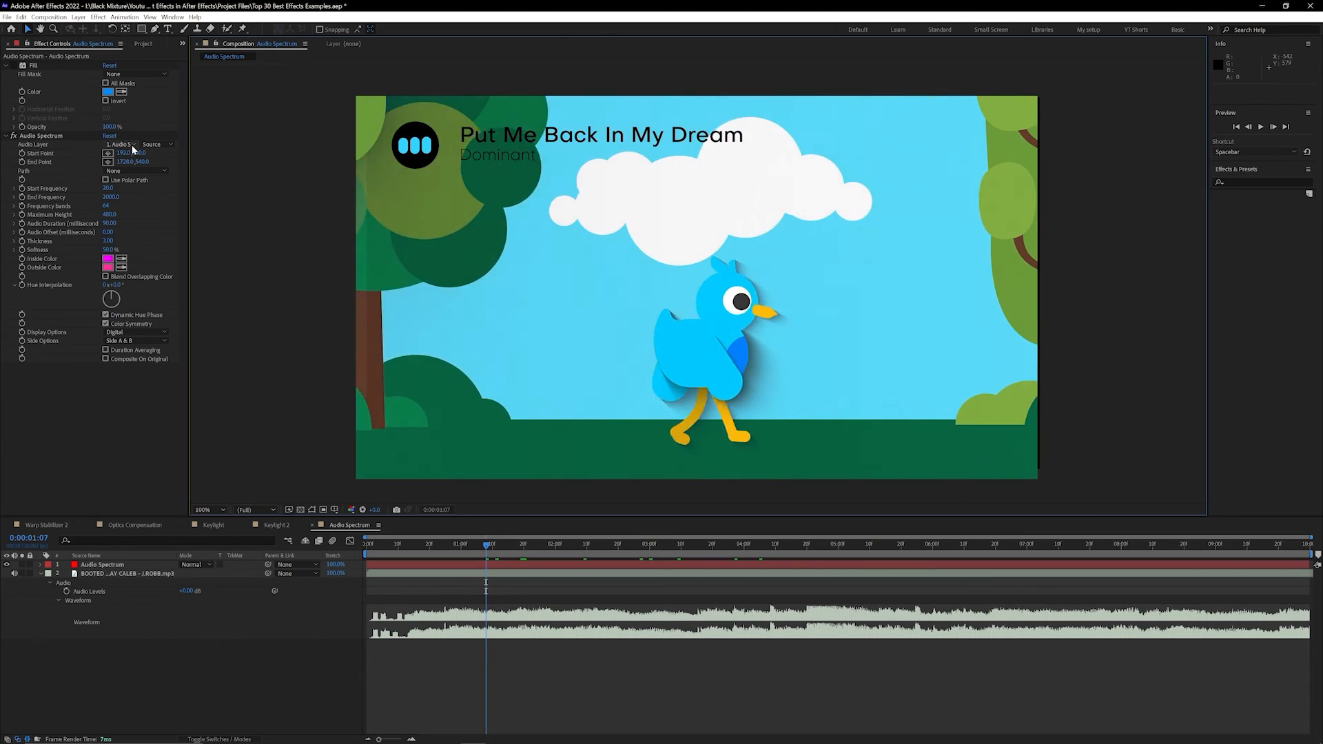
left_click(121, 144)
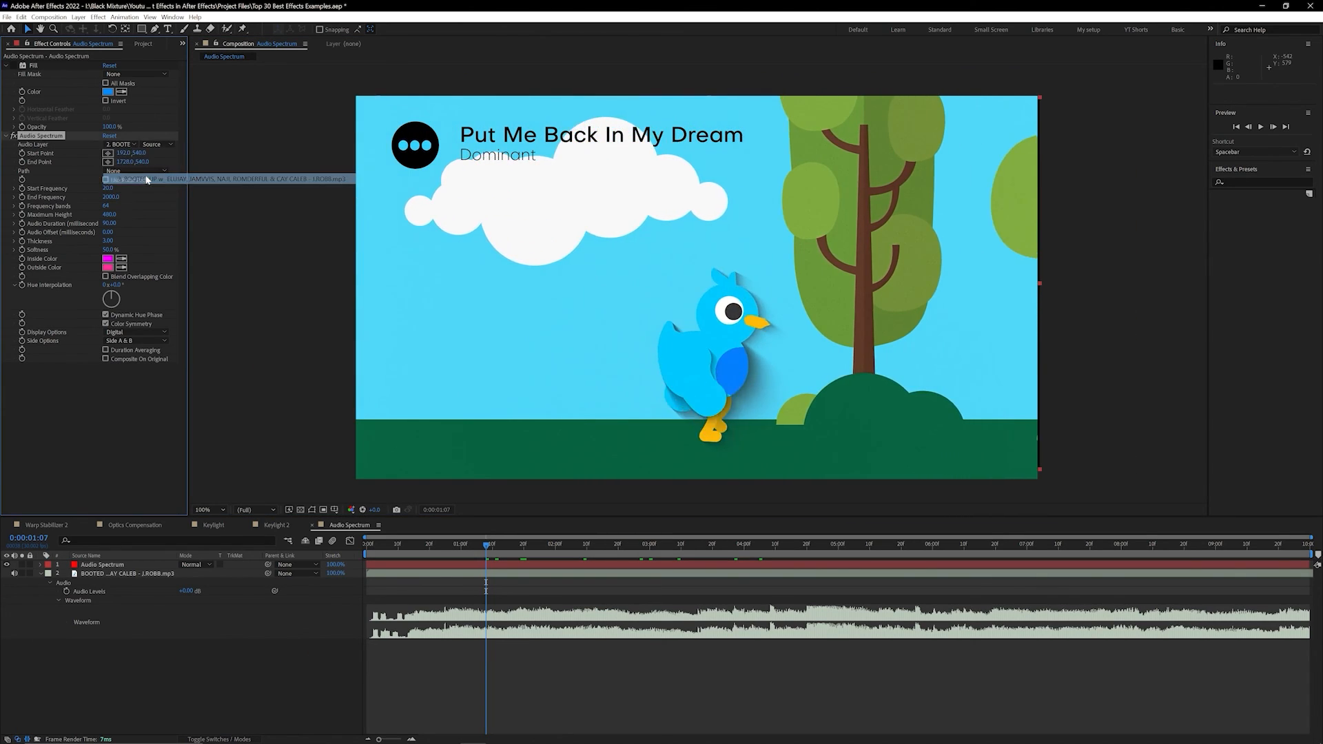